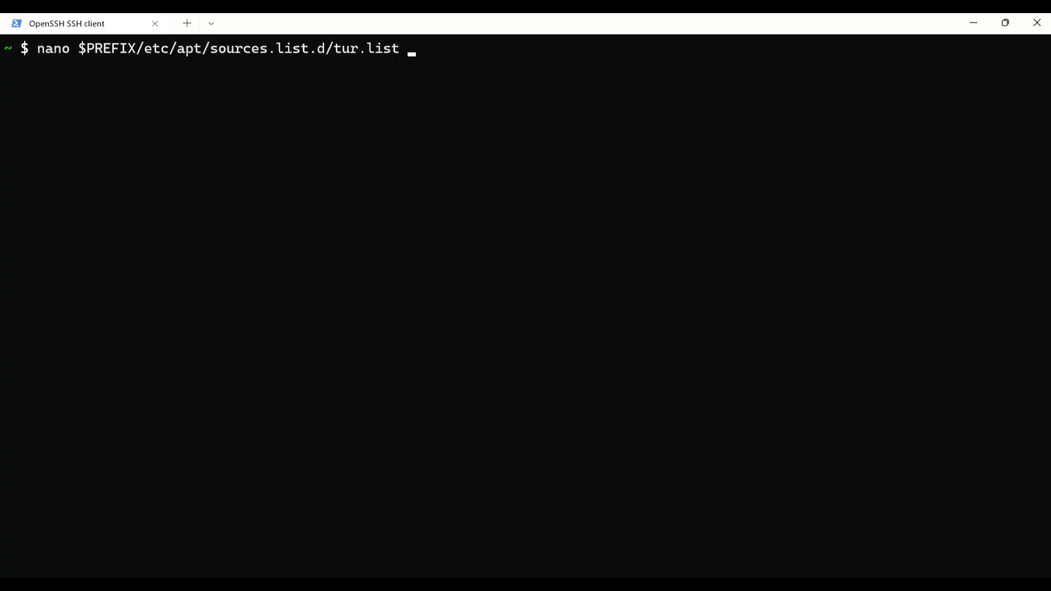
# - Append 'tur-multilib tur-hacking' to the deb line in tur.list and save it in nano
pyautogui.press('Enter')
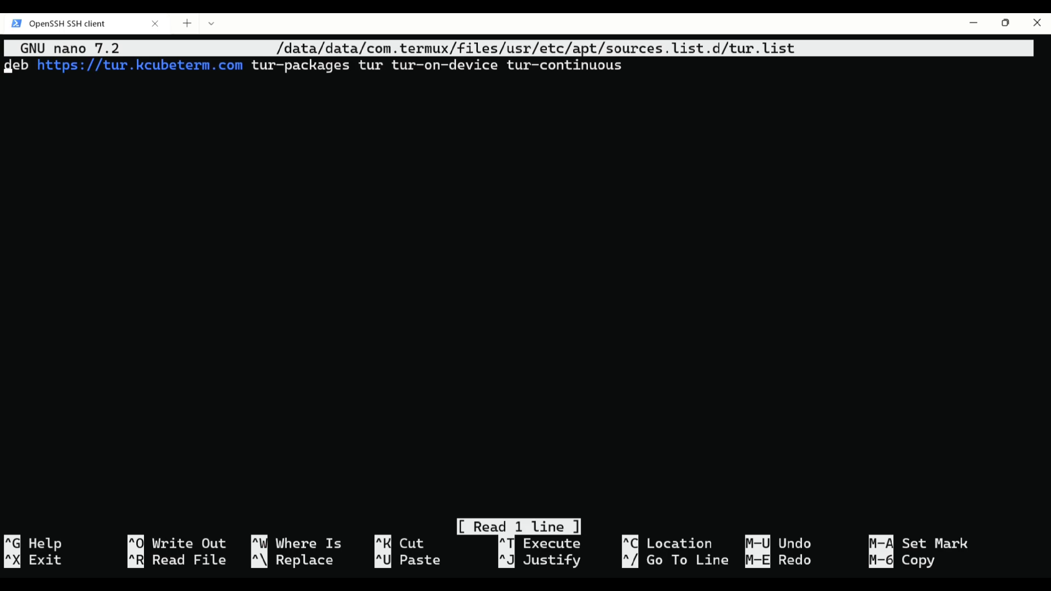
pyautogui.write('tur')
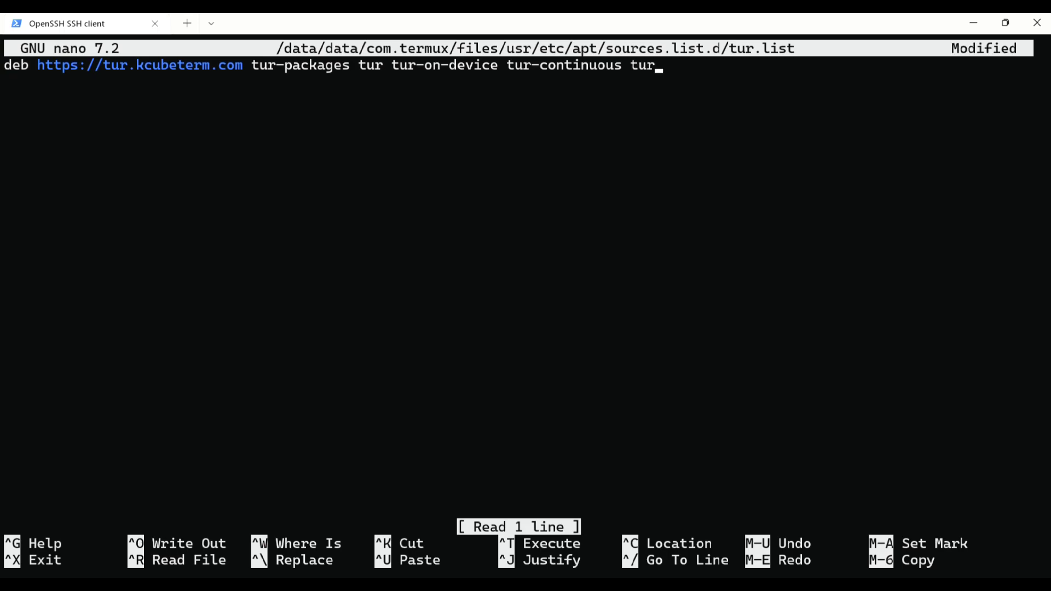
pyautogui.write('multilib tur-')
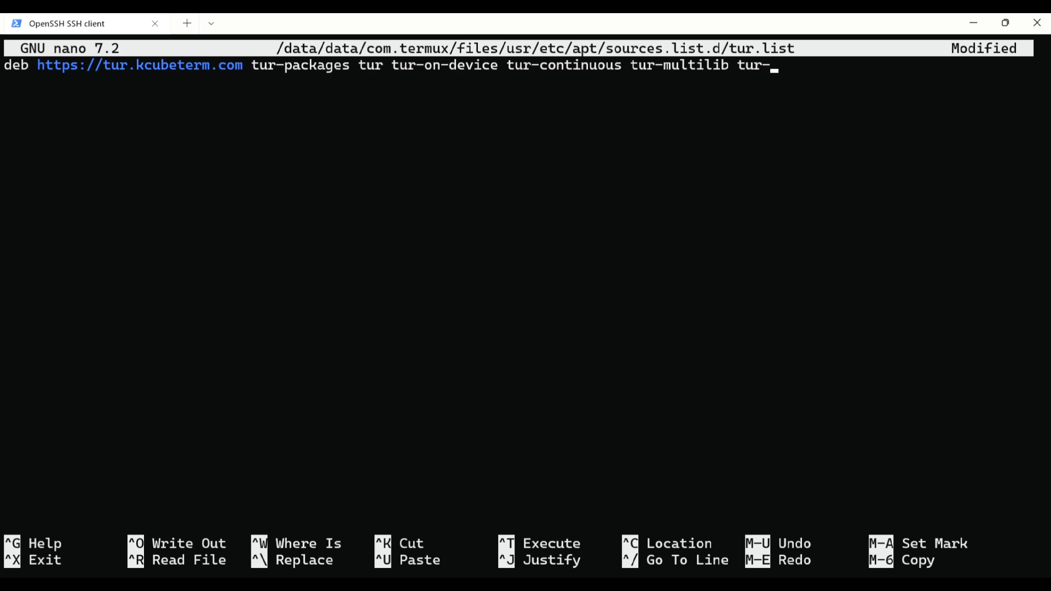
pyautogui.write('hacking')
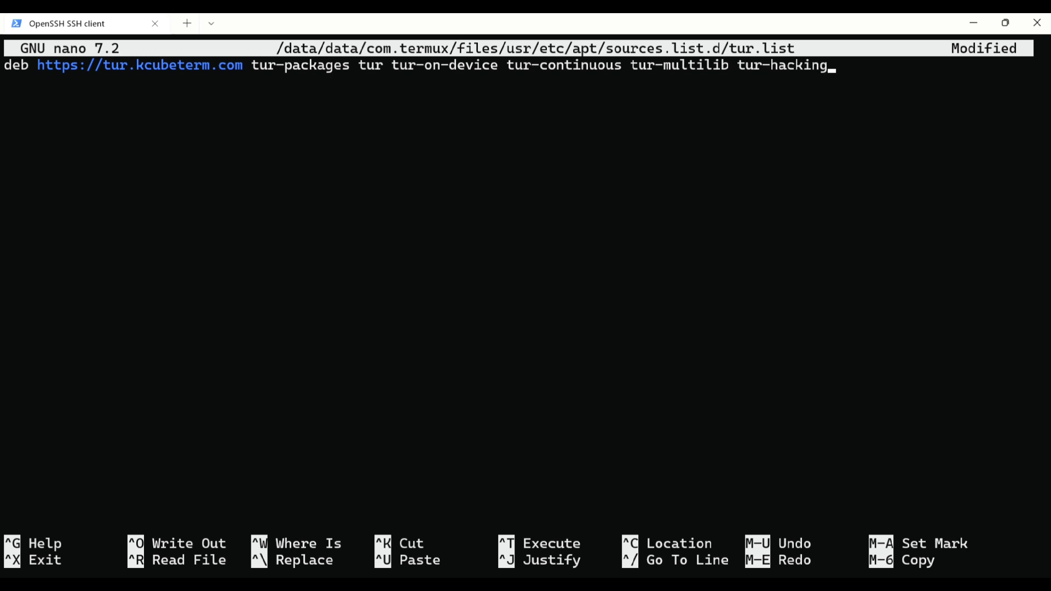
pyautogui.press('ctrl+o')
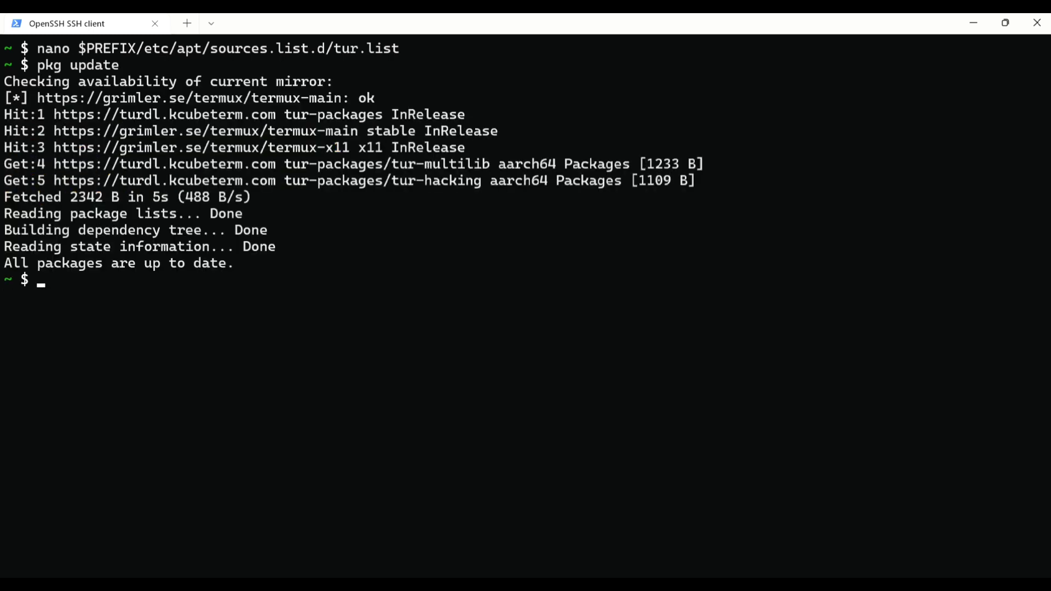
# - Install wine-stable with pkg, then clear the terminal
pyautogui.write('pkg install')
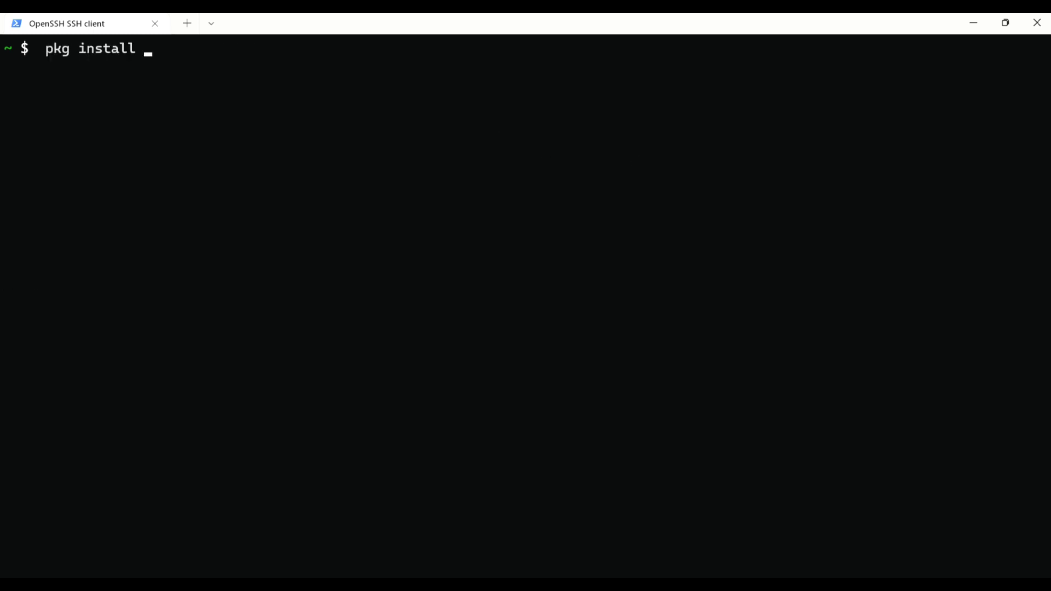
pyautogui.write('wine-stable')
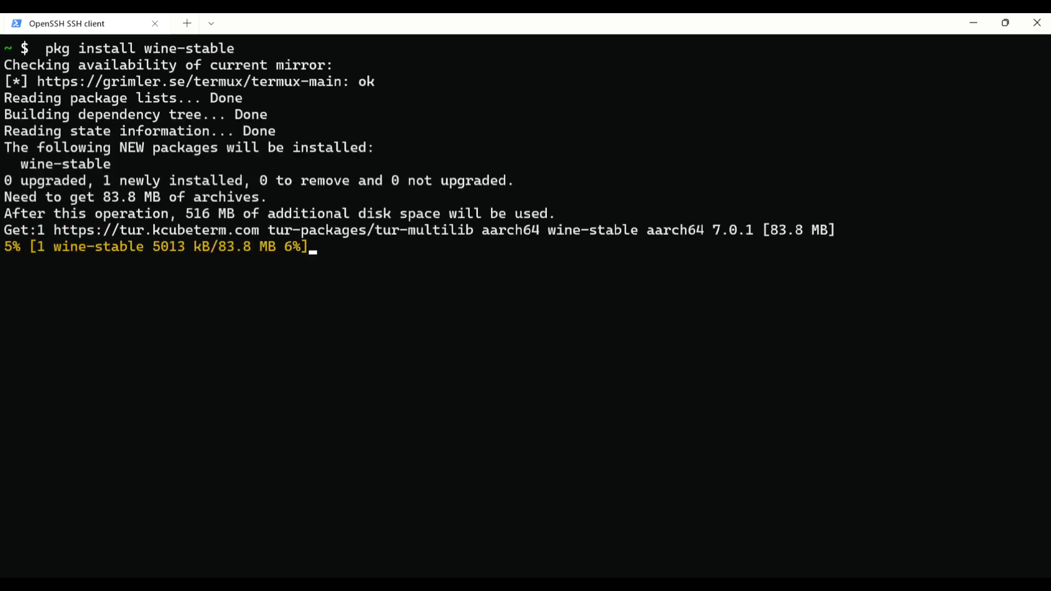
pyautogui.write('cle')
pyautogui.write('wine')
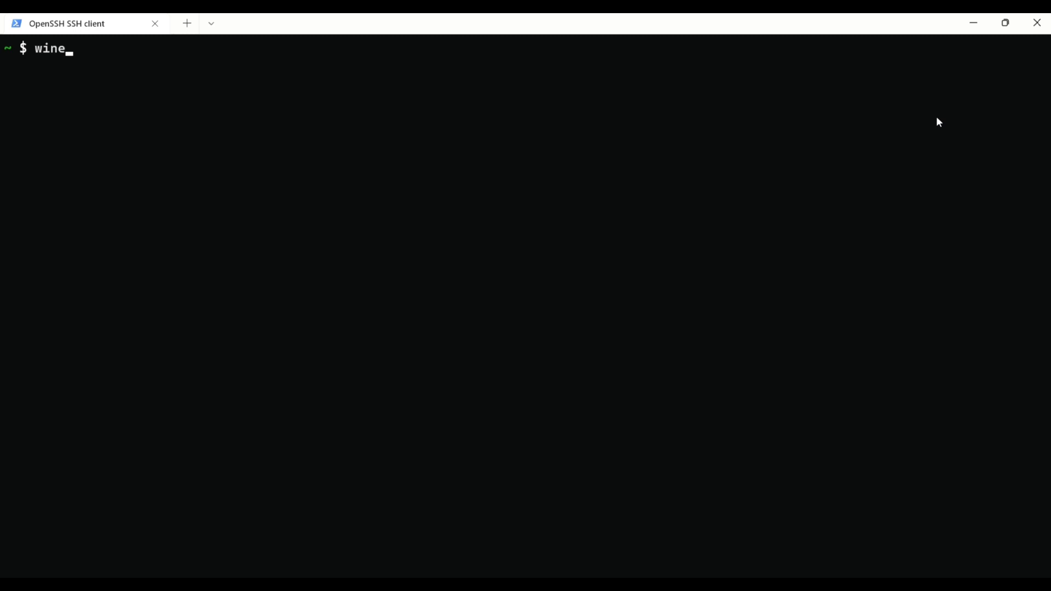
# - Launch the Wine command prompt with 'wine cmd'
pyautogui.write('cmd')
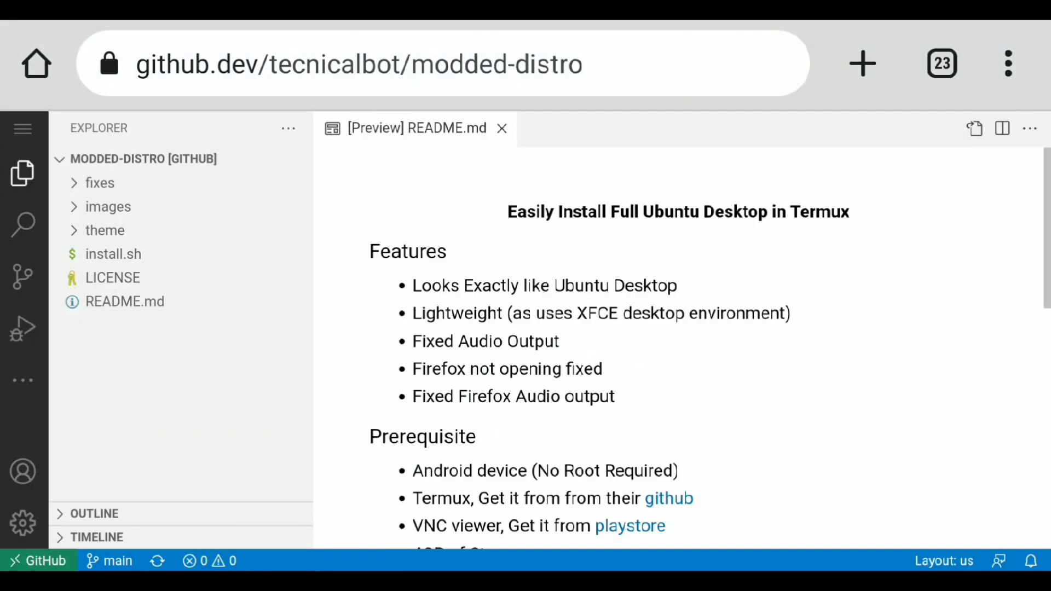
# - Open install.sh from the modded-distro repository in a github.dev editor tab
pyautogui.click(112, 254)
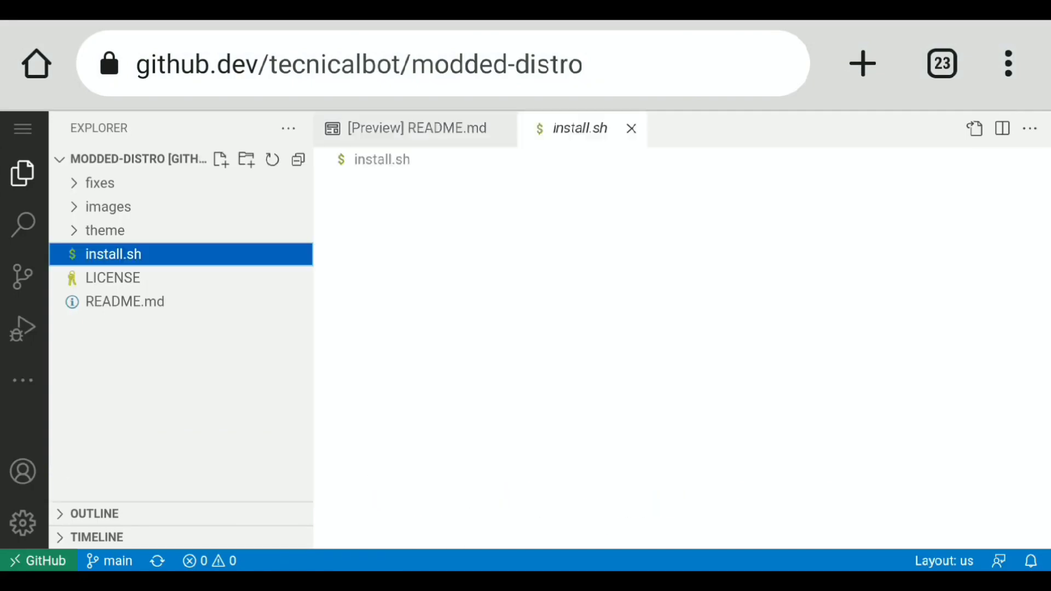
pyautogui.click(580, 128)
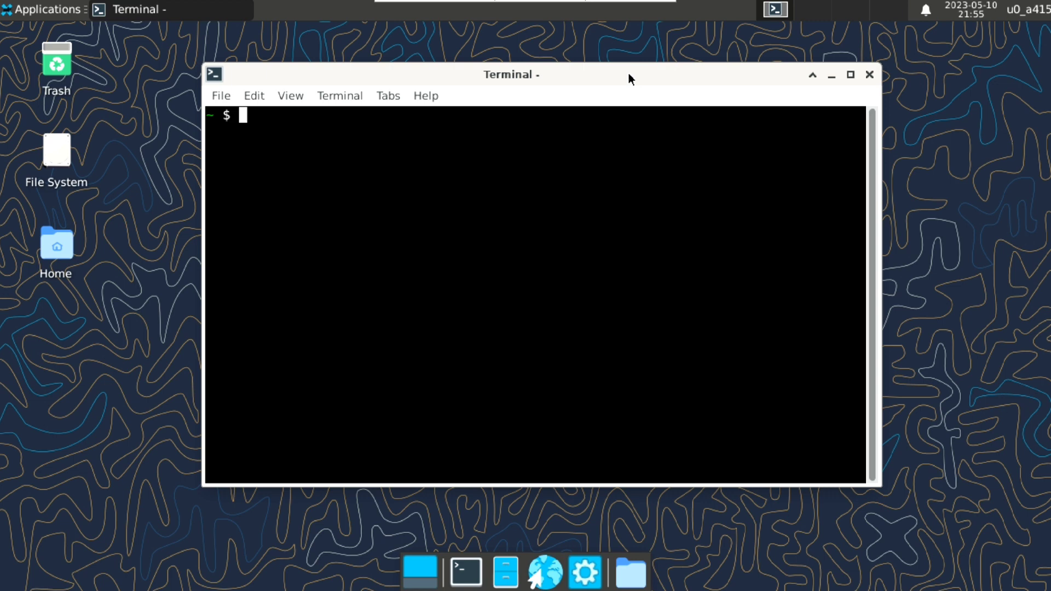
# - Run 'pkg install gimp -y' in the XFCE terminal
pyautogui.write('pkg')
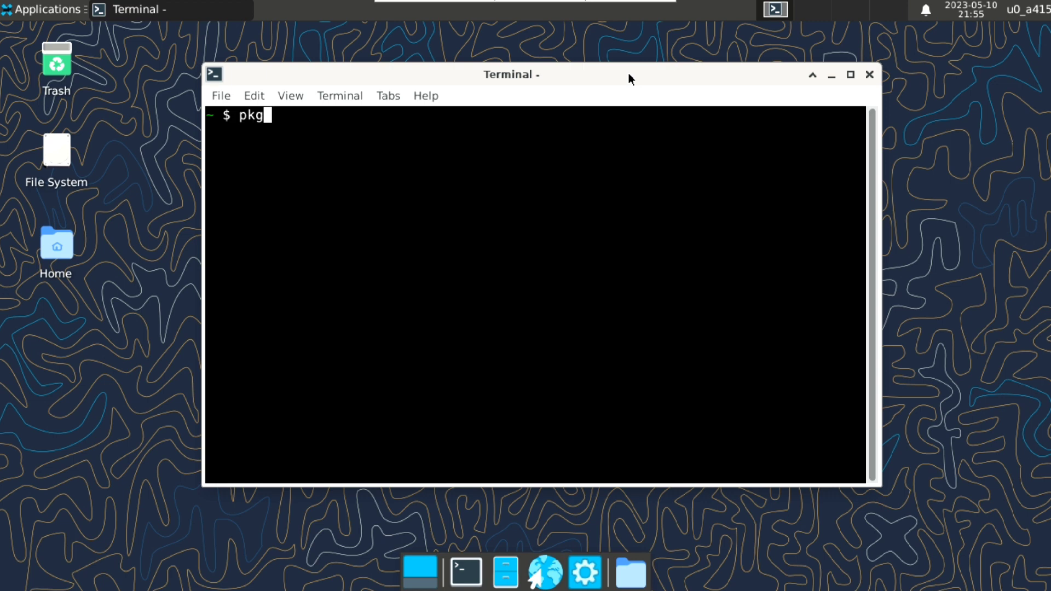
pyautogui.write('install gimp -y')
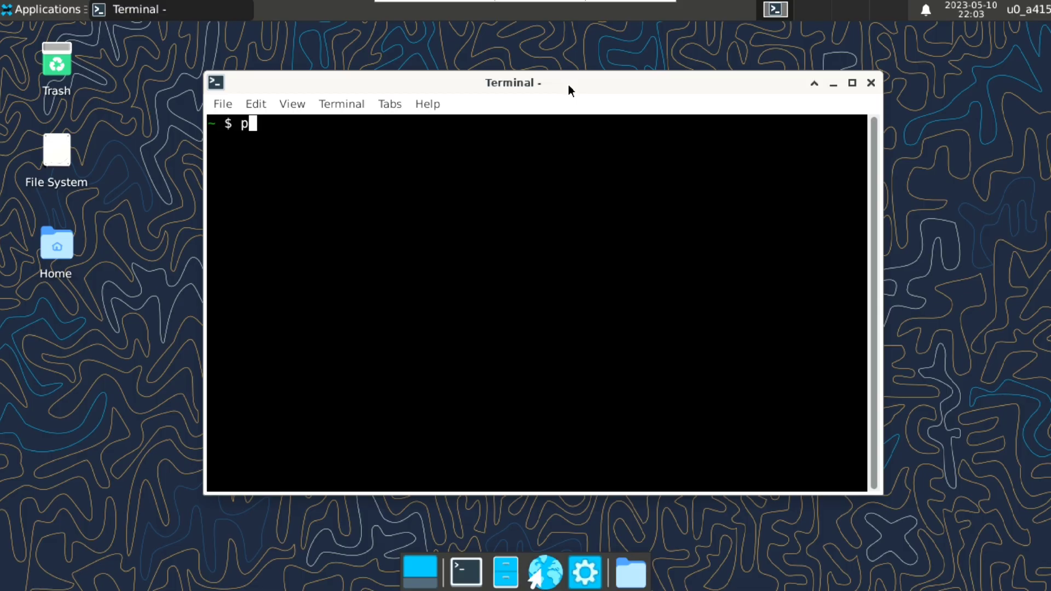
# - Install Blender via pkg and launch it from the Graphics menu
pyautogui.write('kg install')
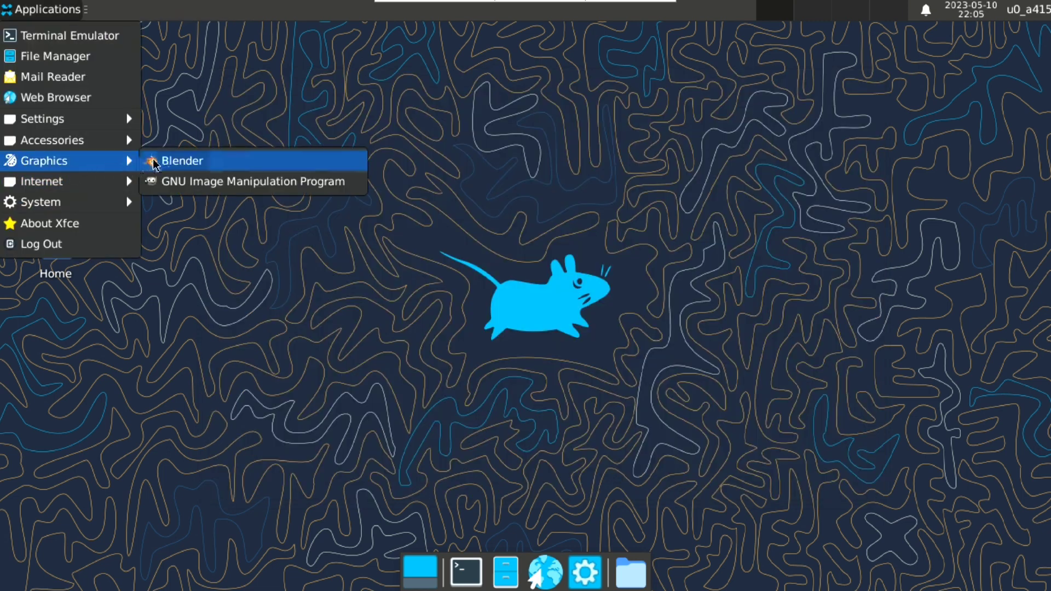
pyautogui.click(182, 160)
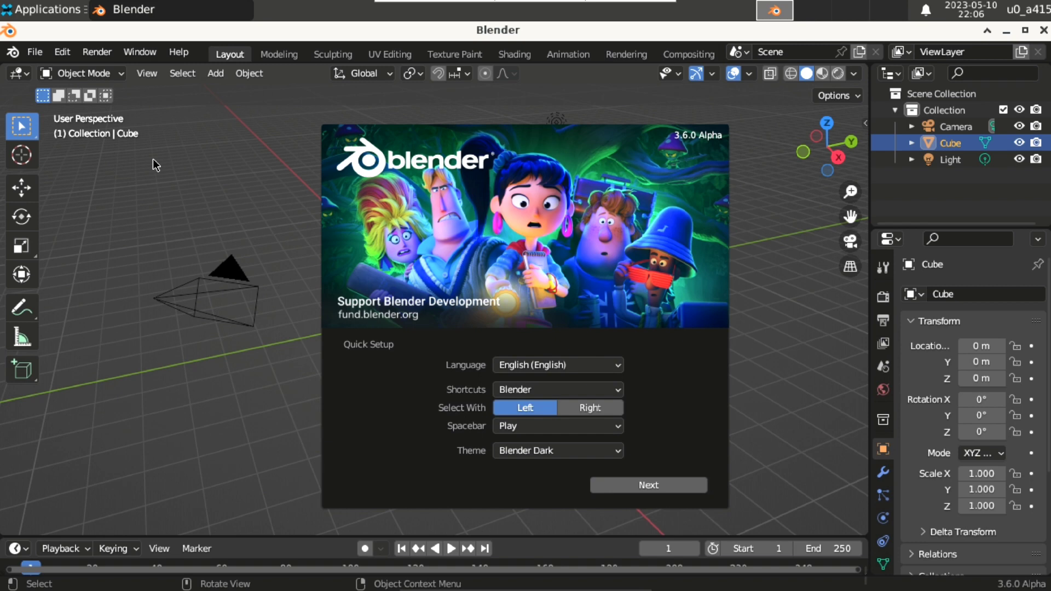